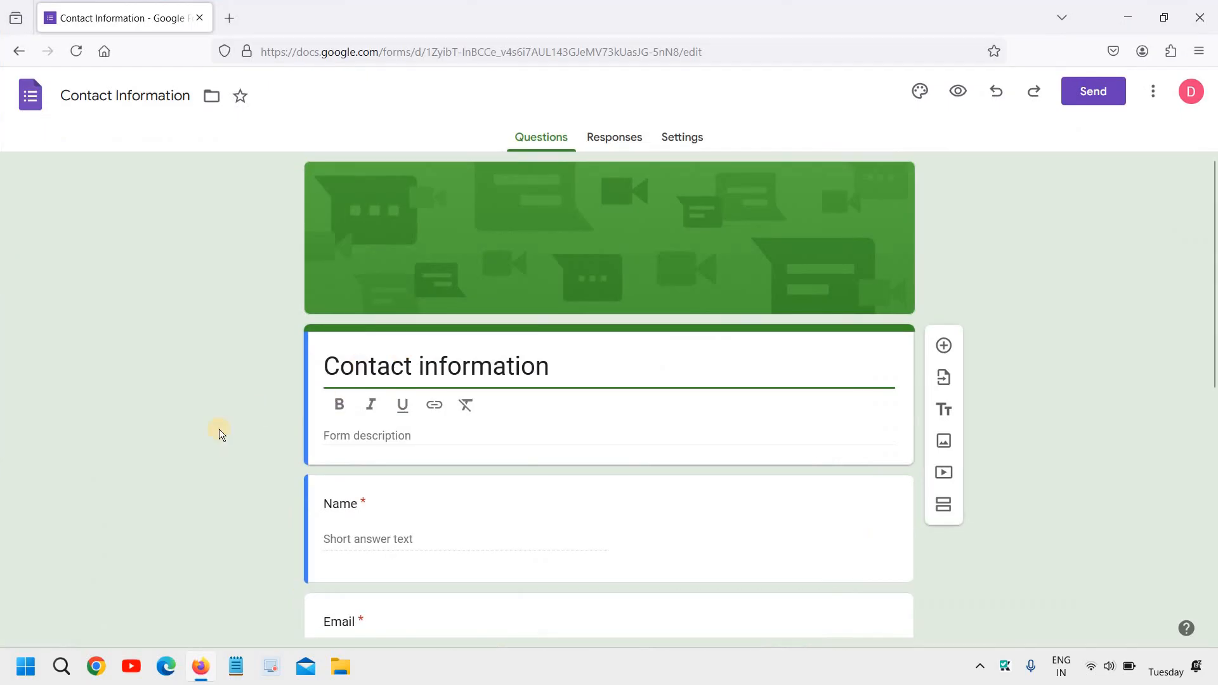
pyautogui.moveTo(19, 52)
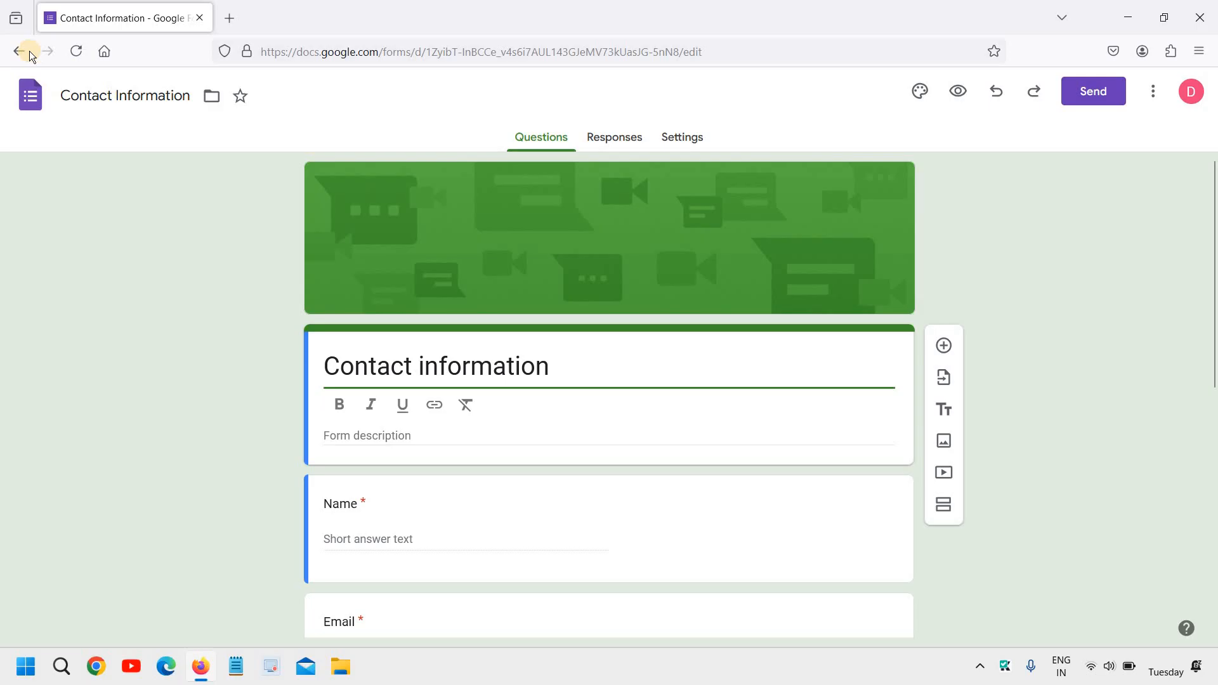
# Reopen the Contact Information form, check its Responses page is accepting responses, then start a new tab.
pyautogui.click(19, 51)
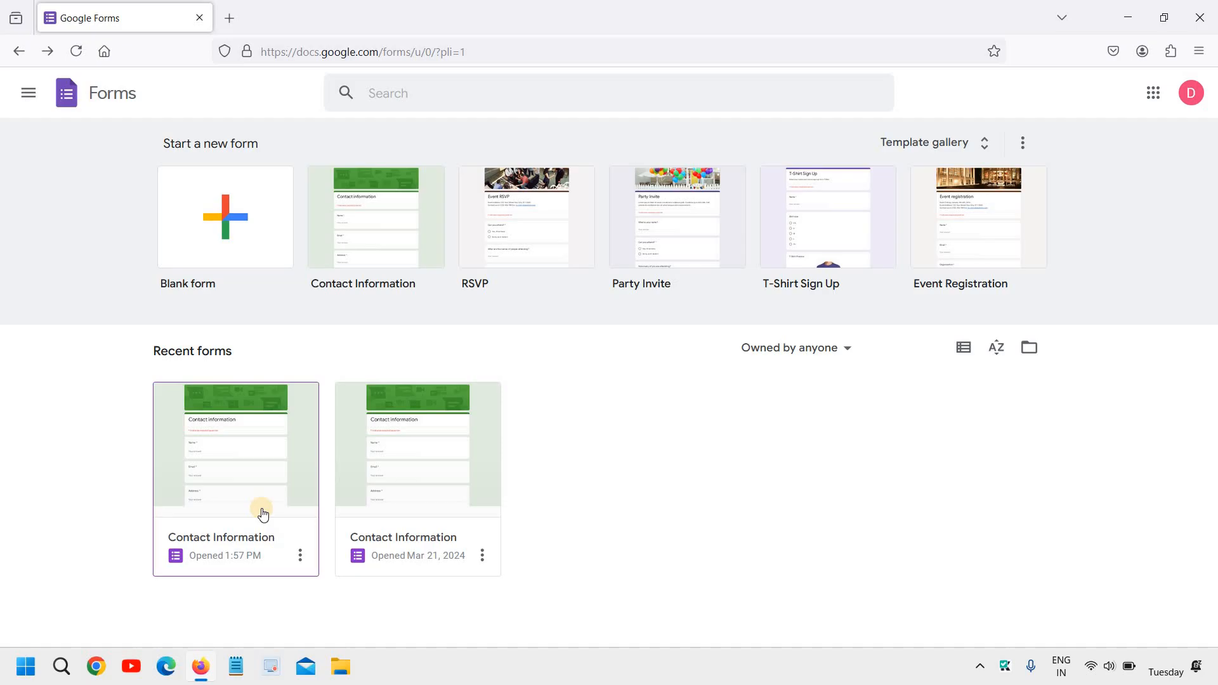
pyautogui.moveTo(236, 453)
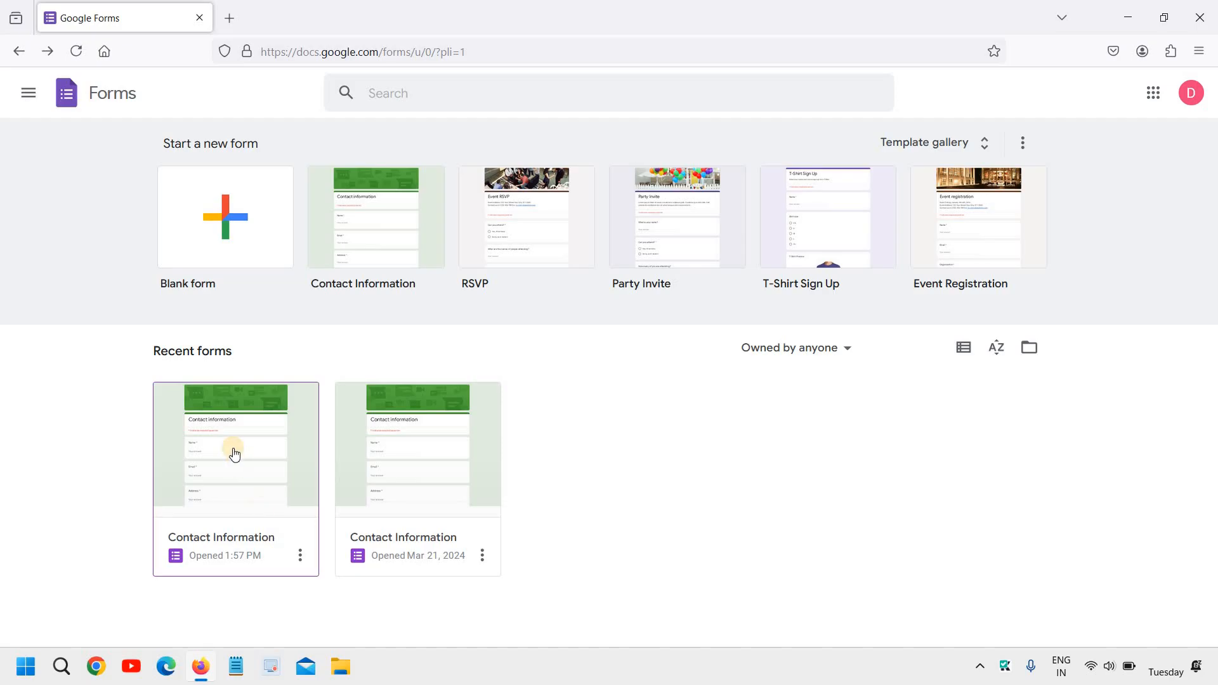
pyautogui.moveTo(244, 454)
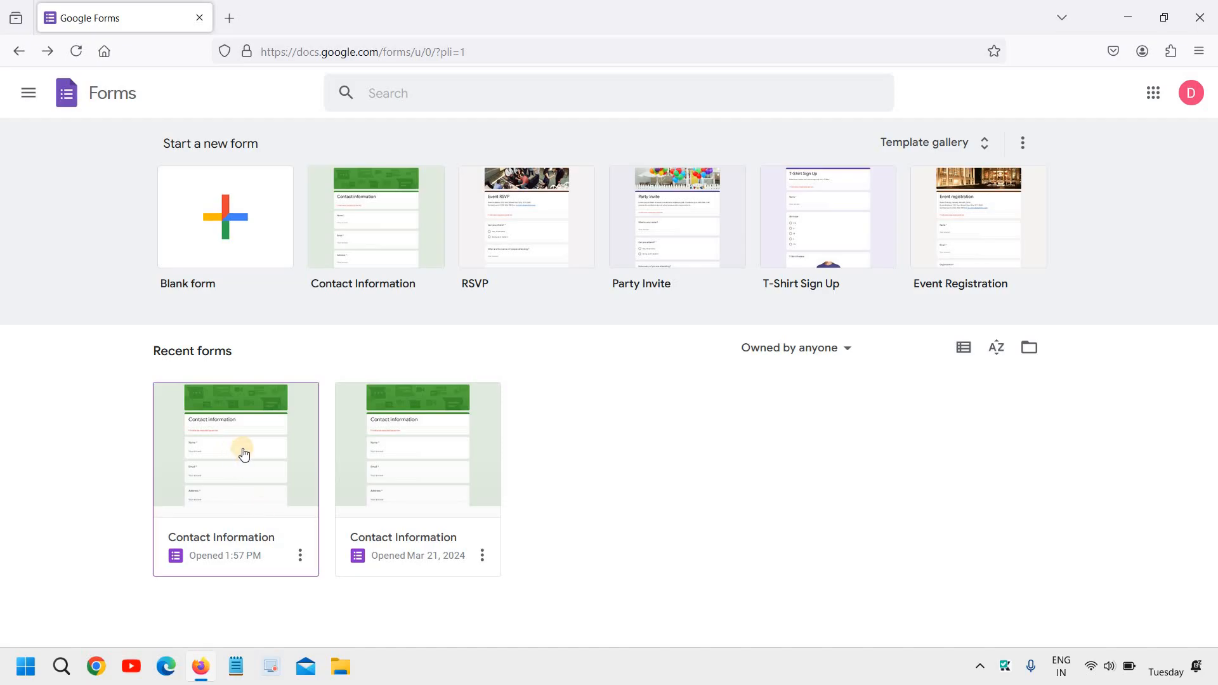
pyautogui.click(236, 447)
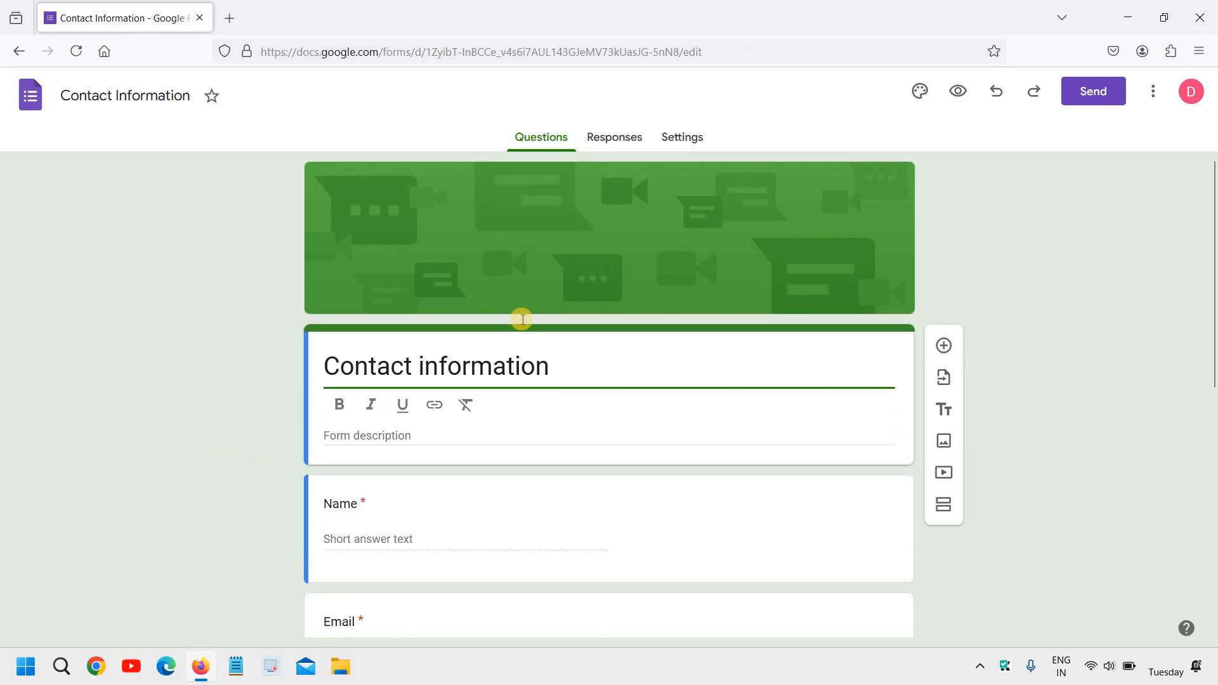
pyautogui.click(614, 137)
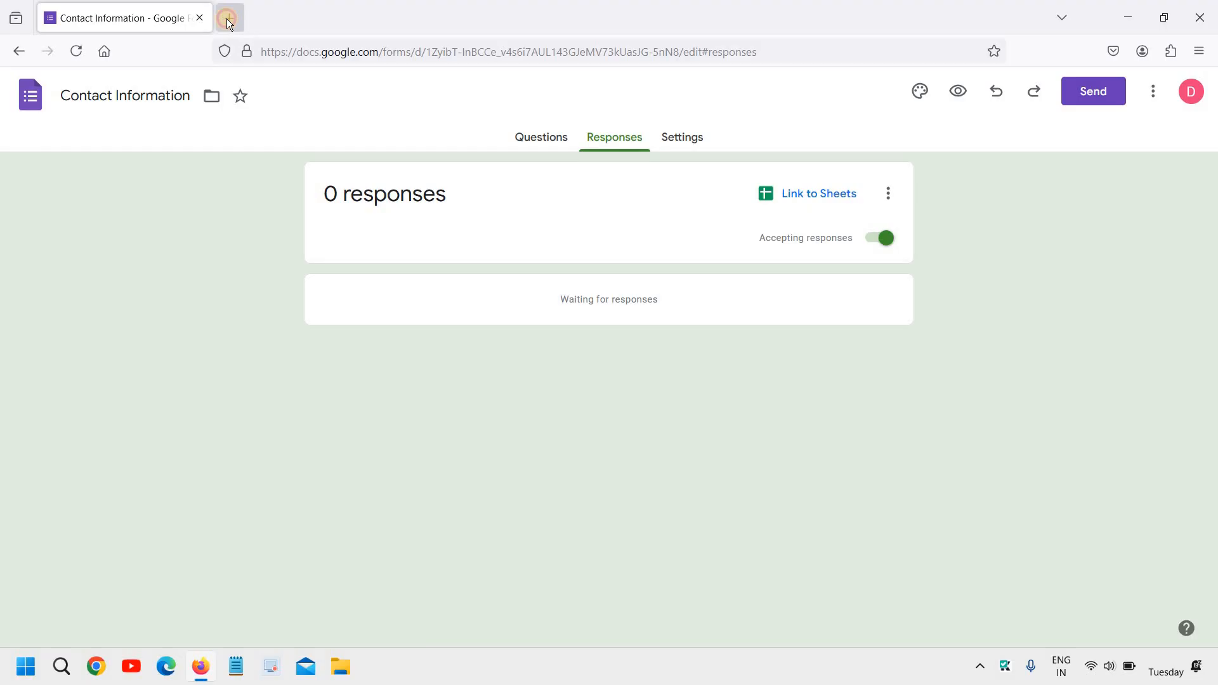
pyautogui.click(228, 20)
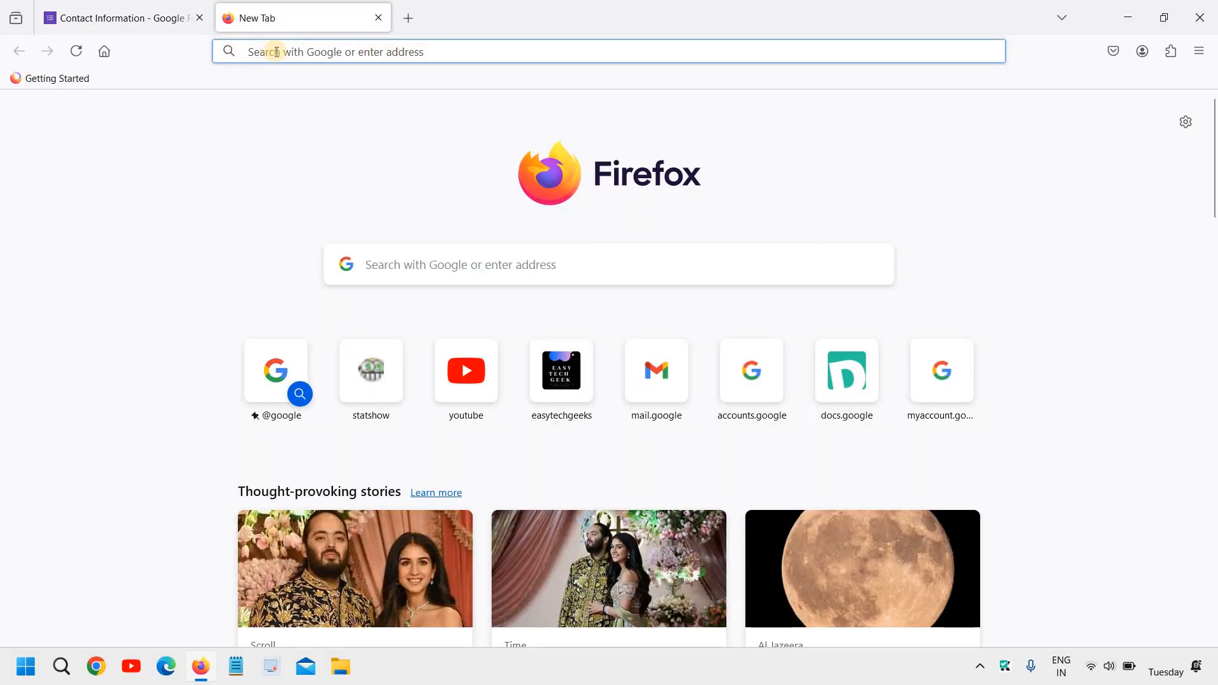
# Go to google.com and launch Google Drive from the Google apps grid.
pyautogui.write('https://www.google.com')
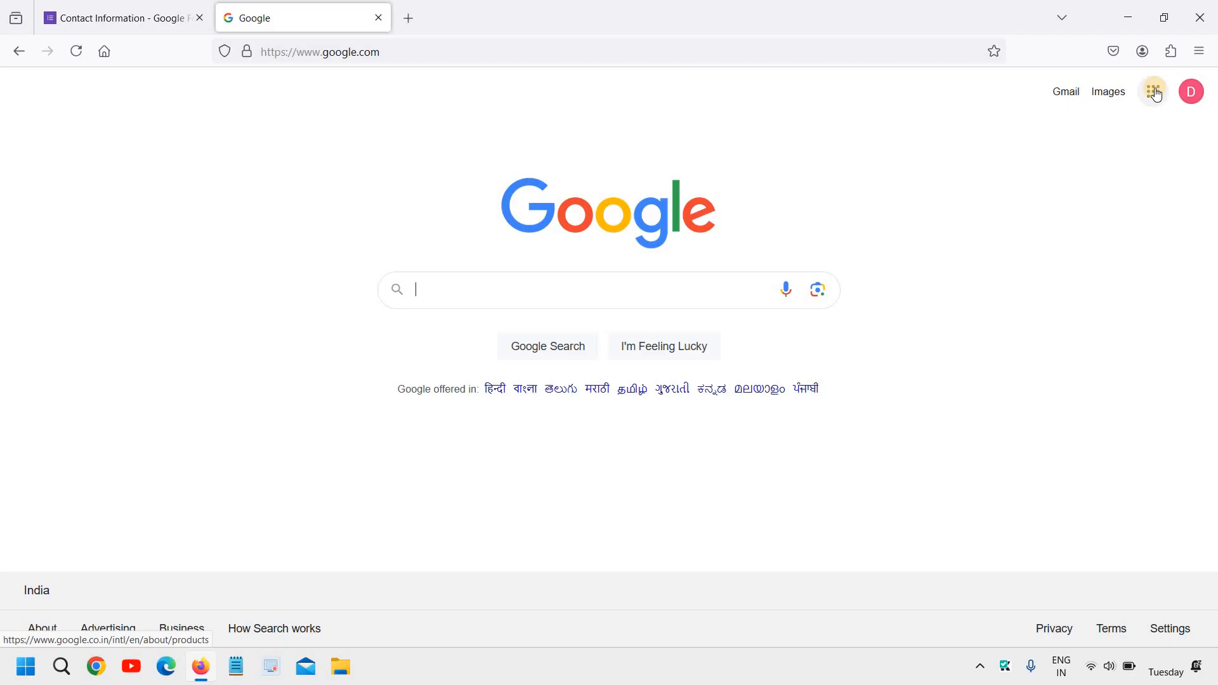
pyautogui.click(1153, 91)
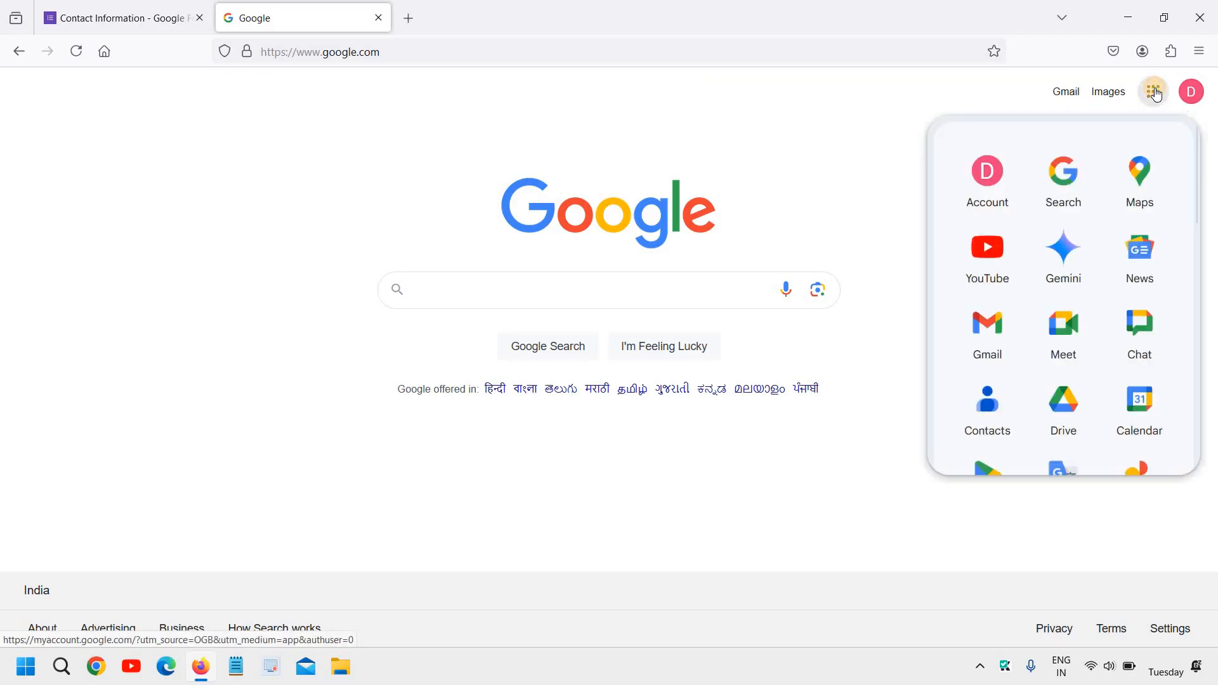
pyautogui.moveTo(1064, 419)
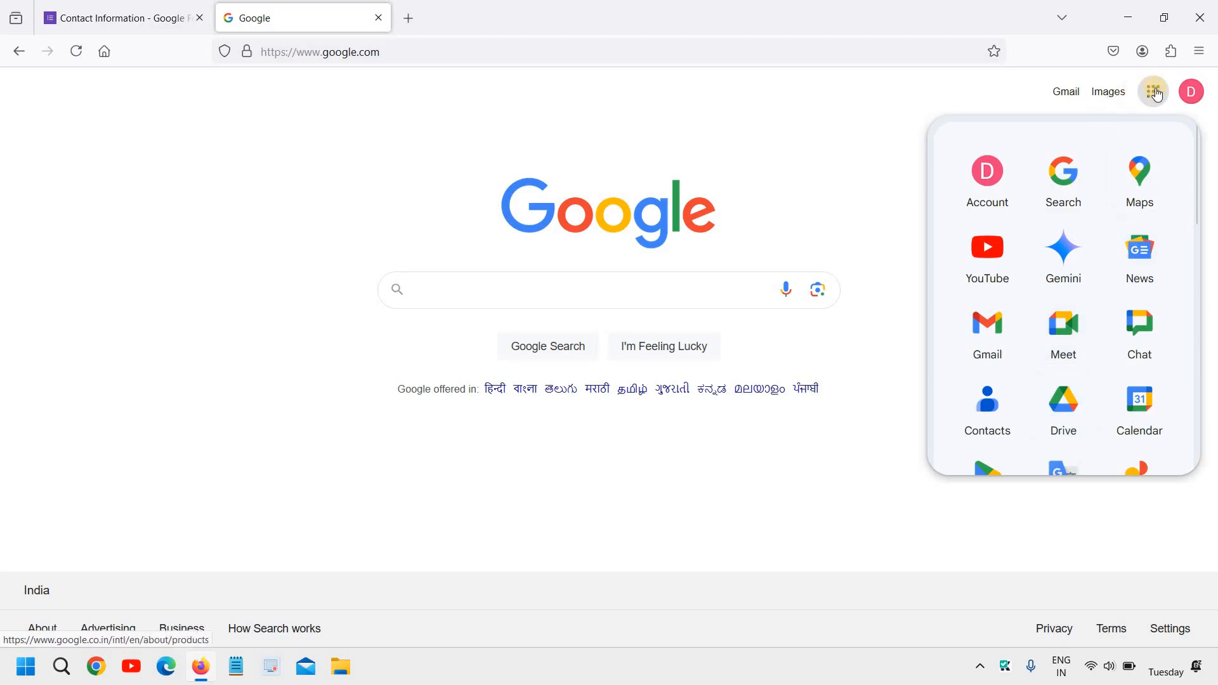
pyautogui.moveTo(1063, 407)
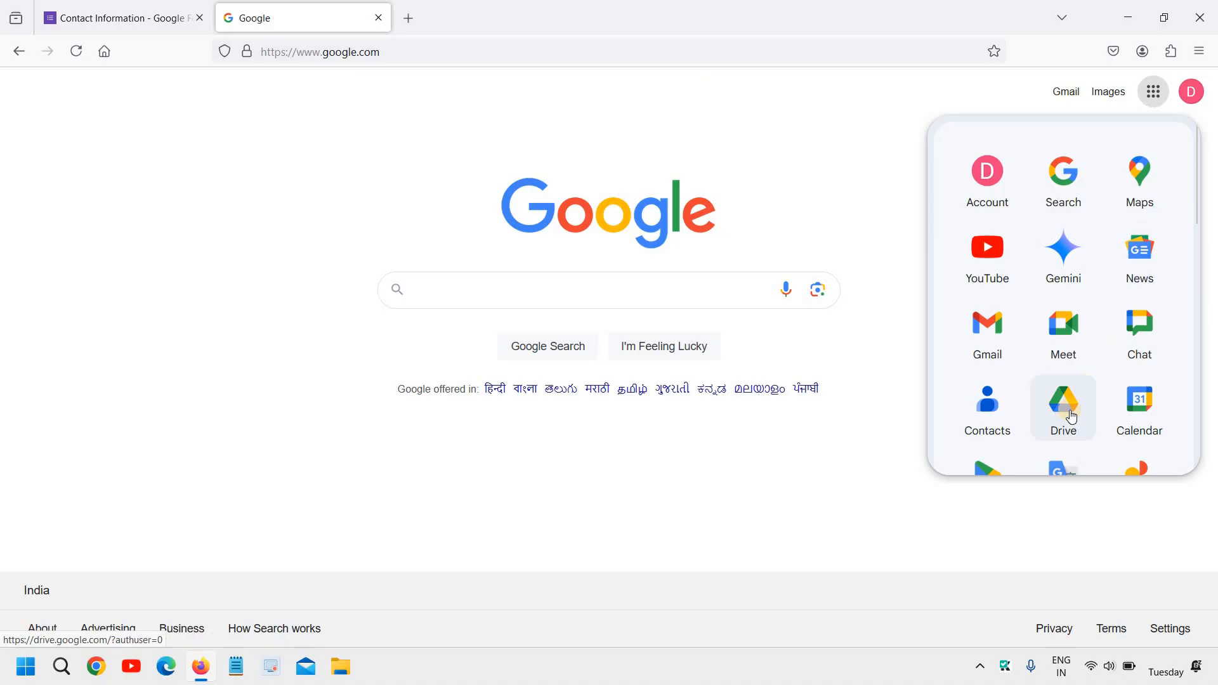
pyautogui.click(1063, 408)
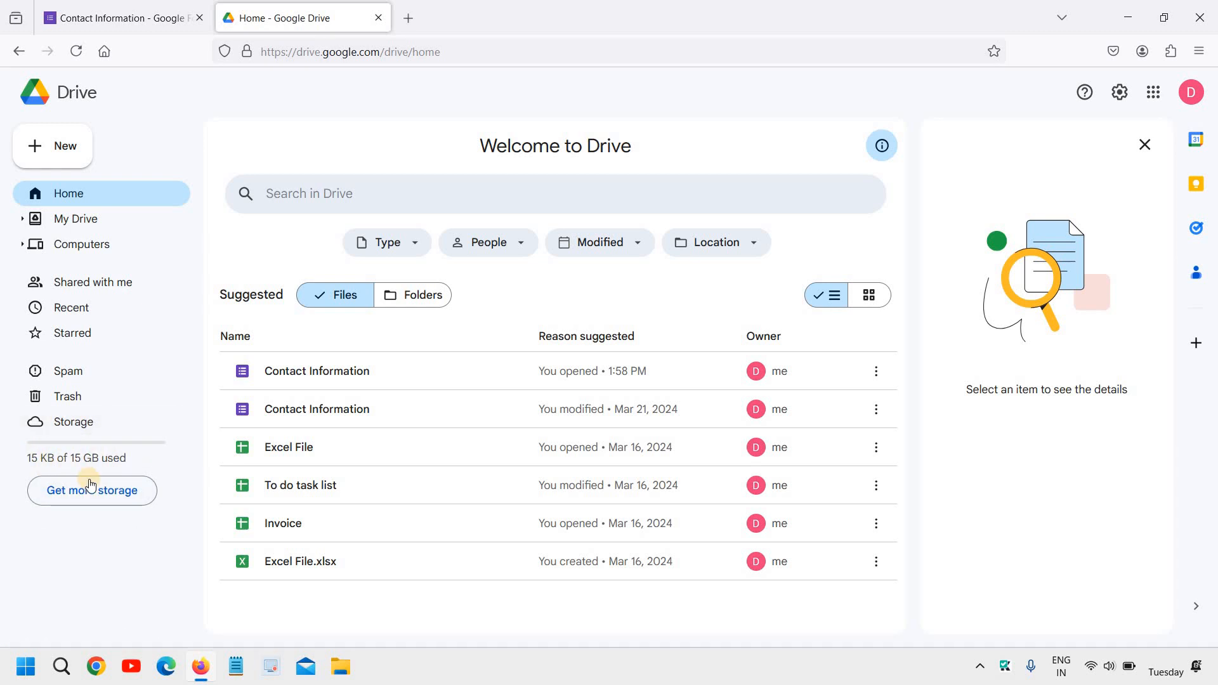
pyautogui.moveTo(92, 490)
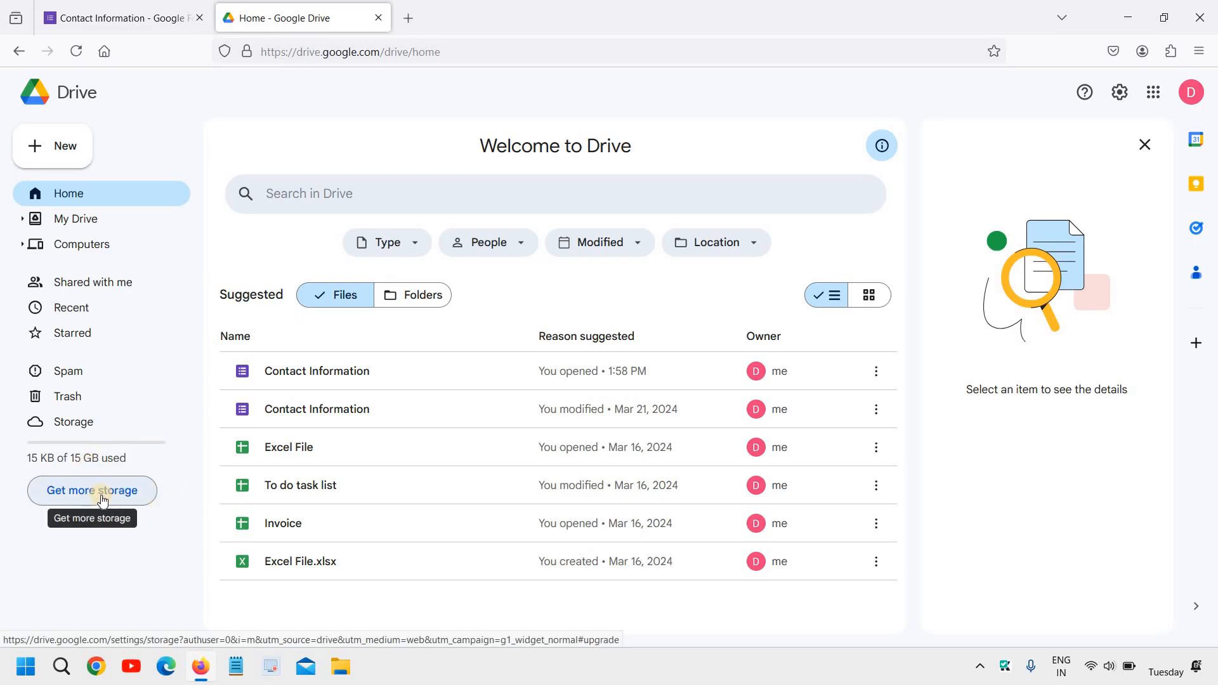
pyautogui.moveTo(877, 370)
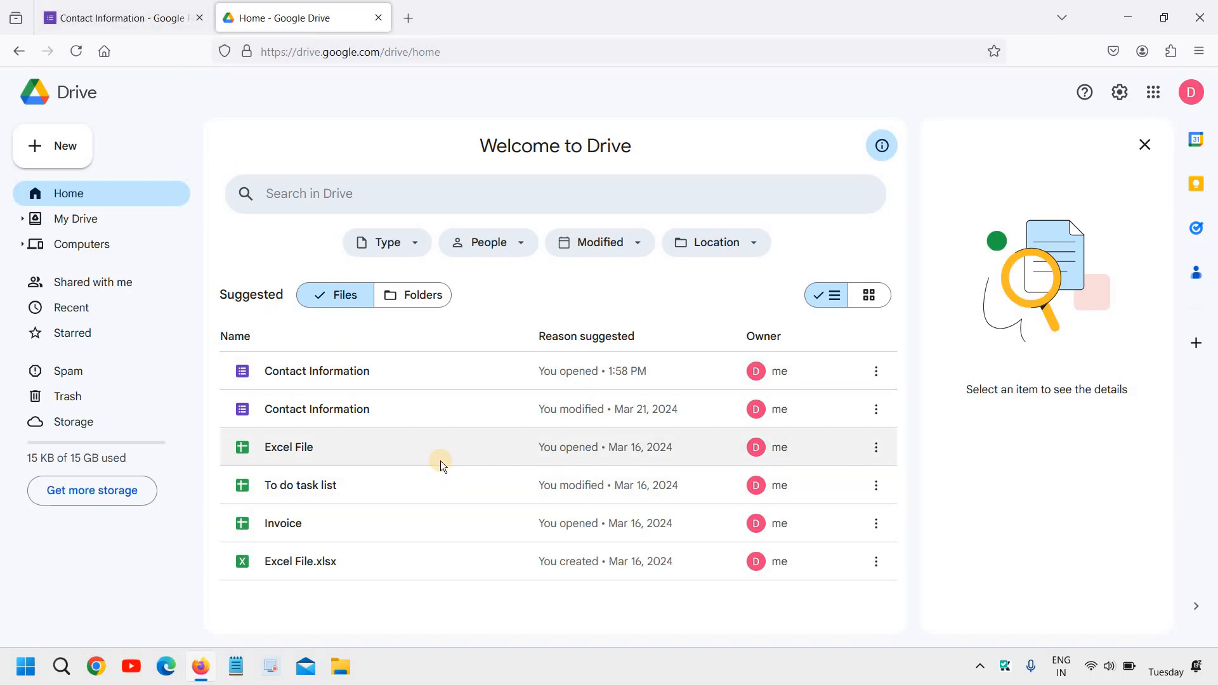
pyautogui.moveTo(723, 280)
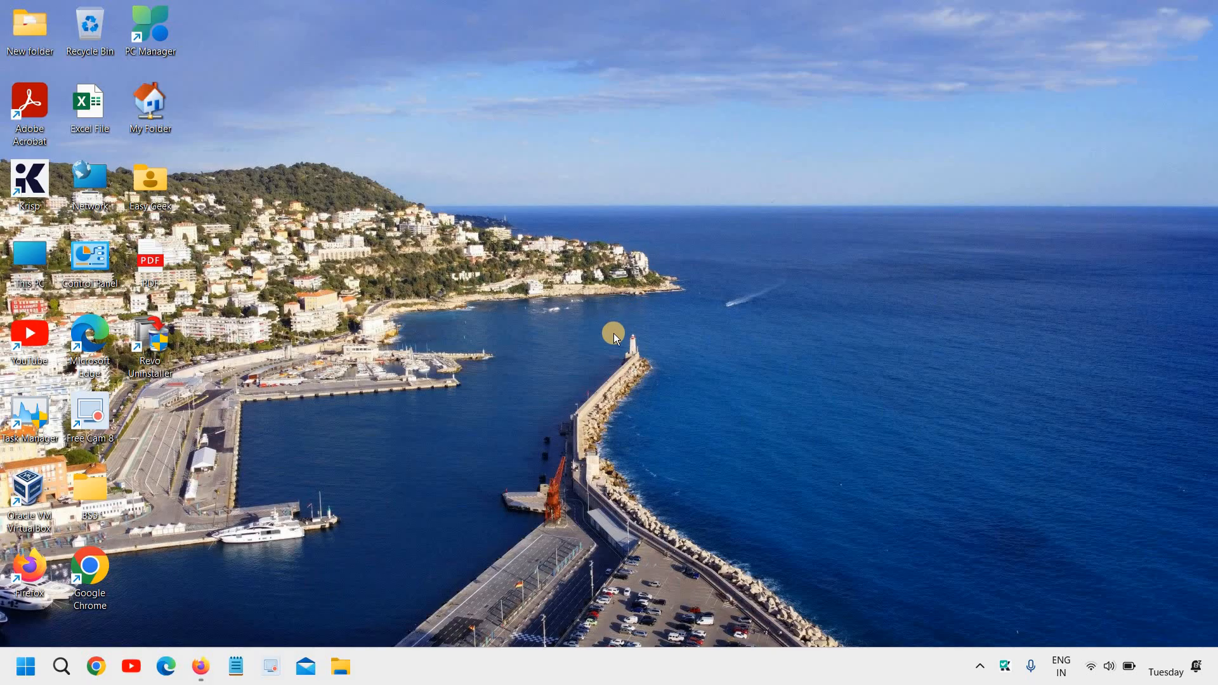
pyautogui.moveTo(758, 363)
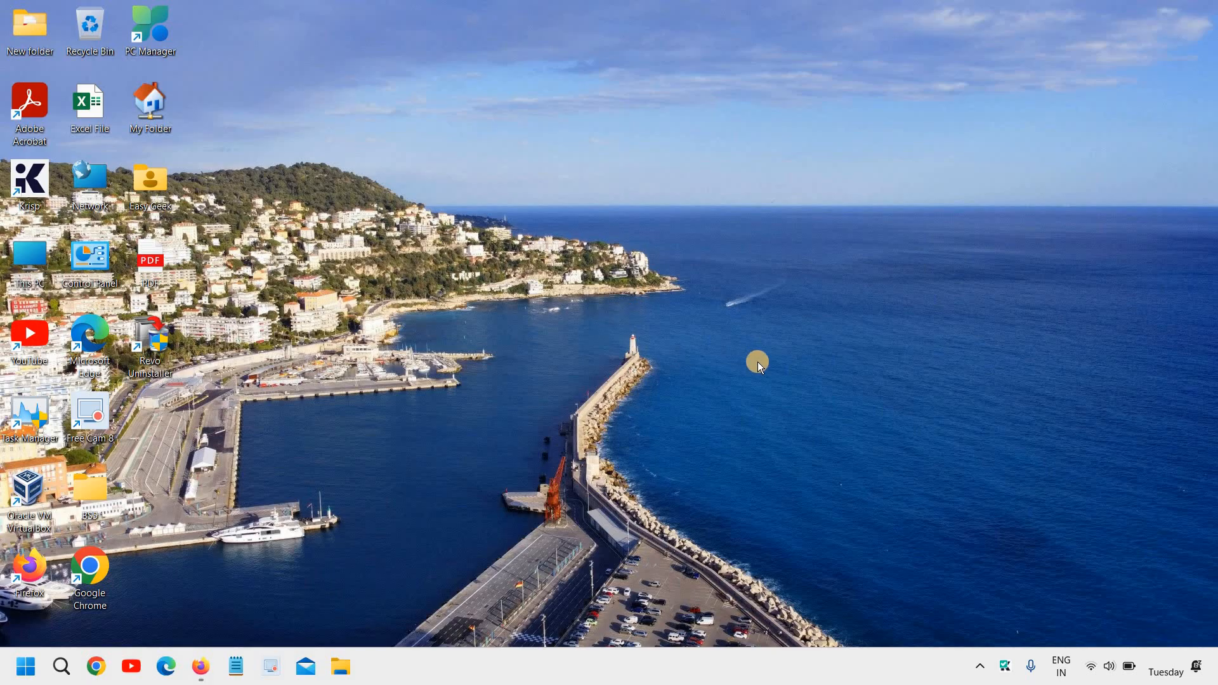